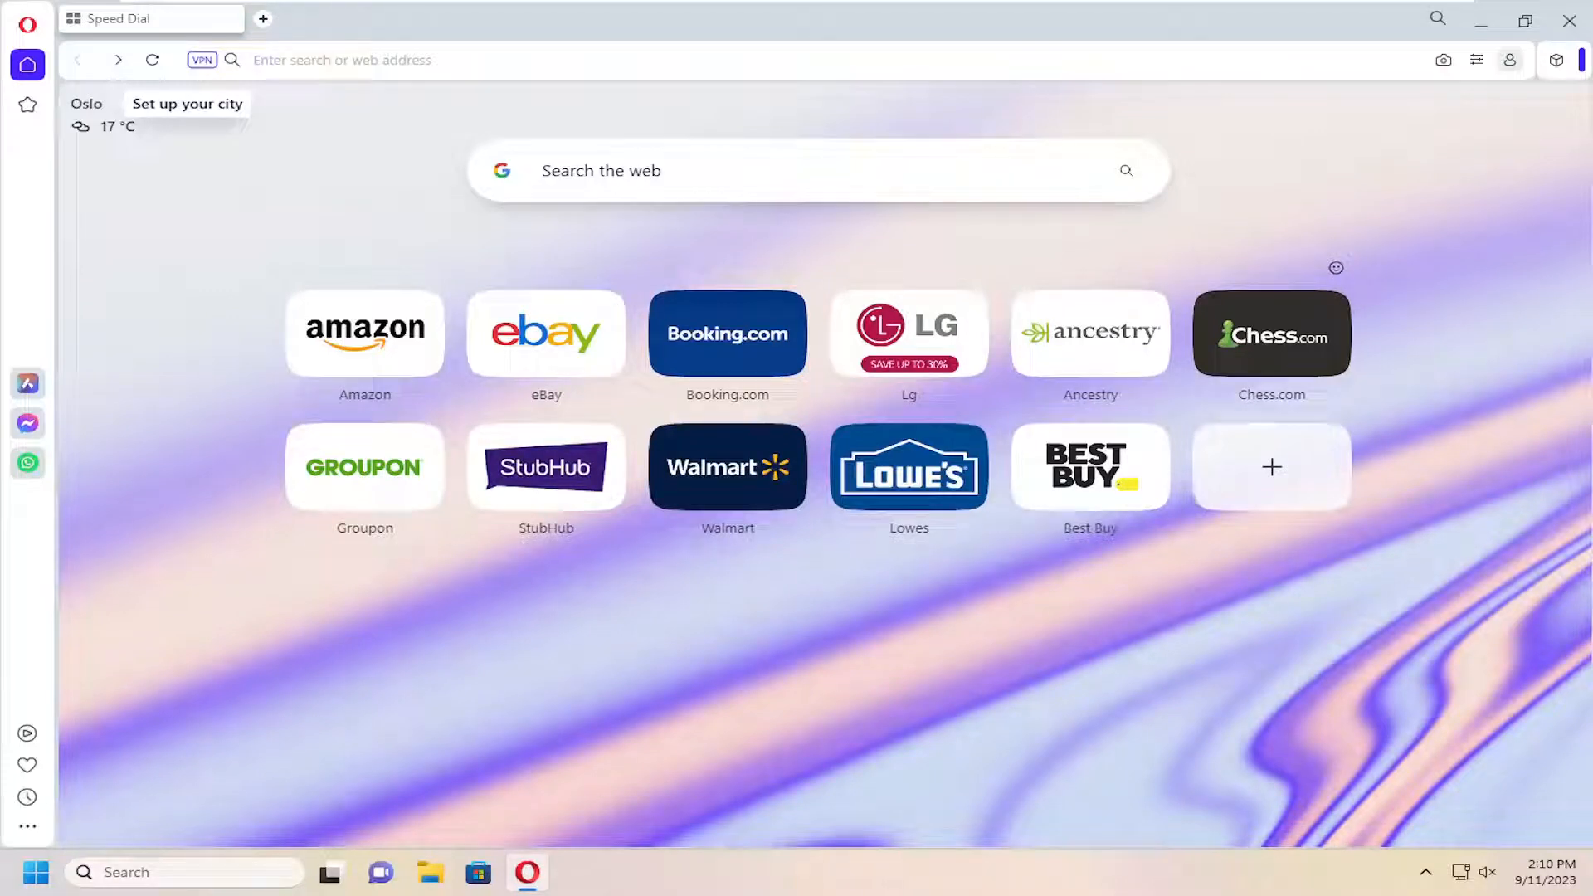
mouse_move(251, 201)
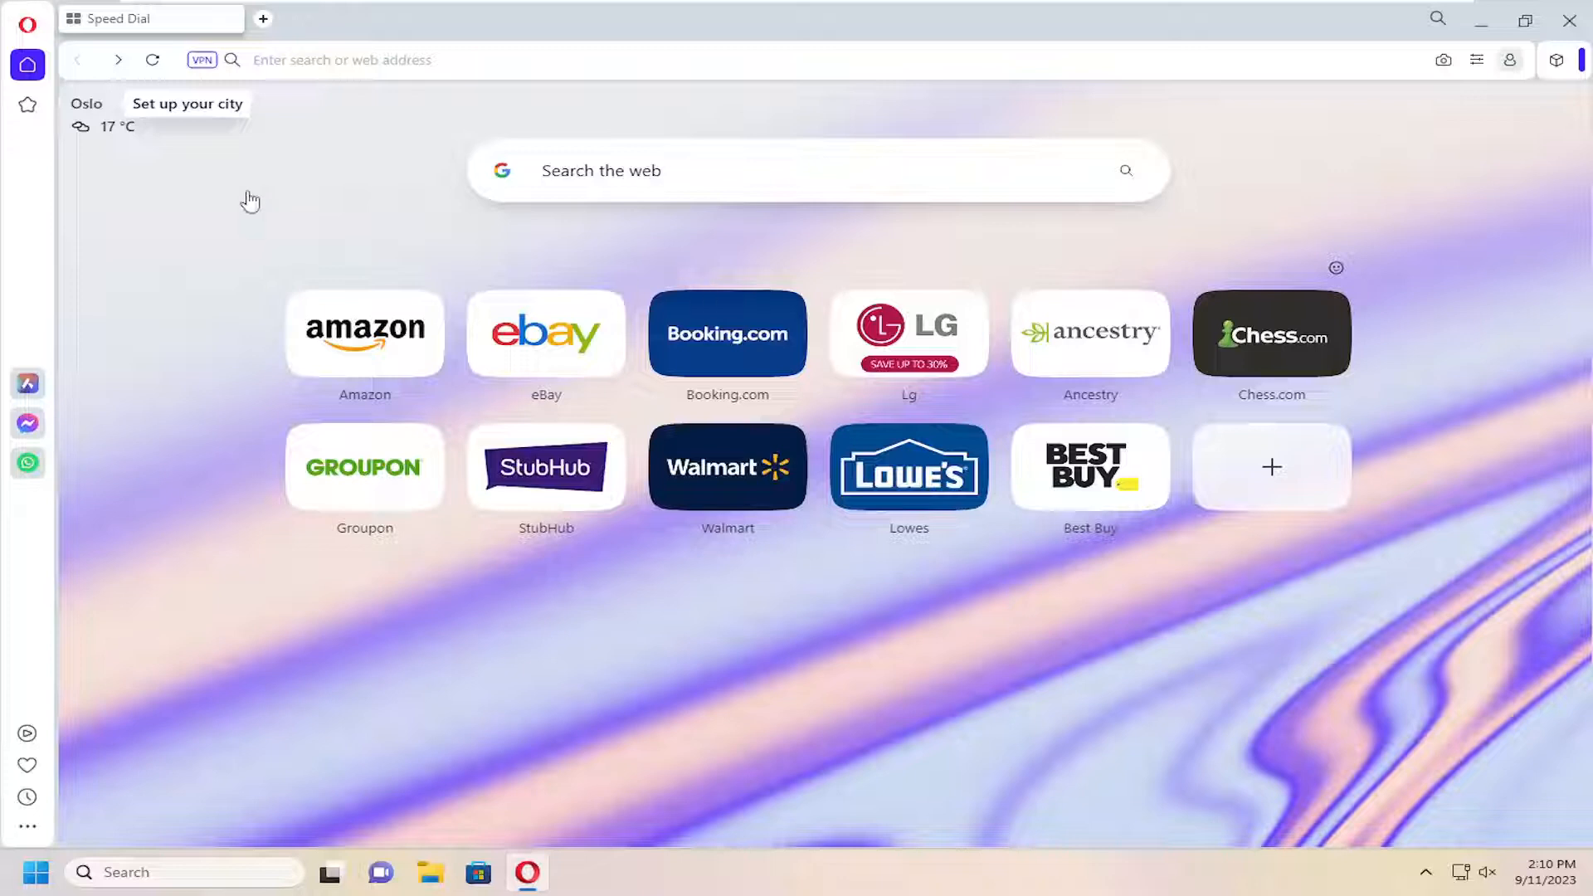
mouse_move(10, 30)
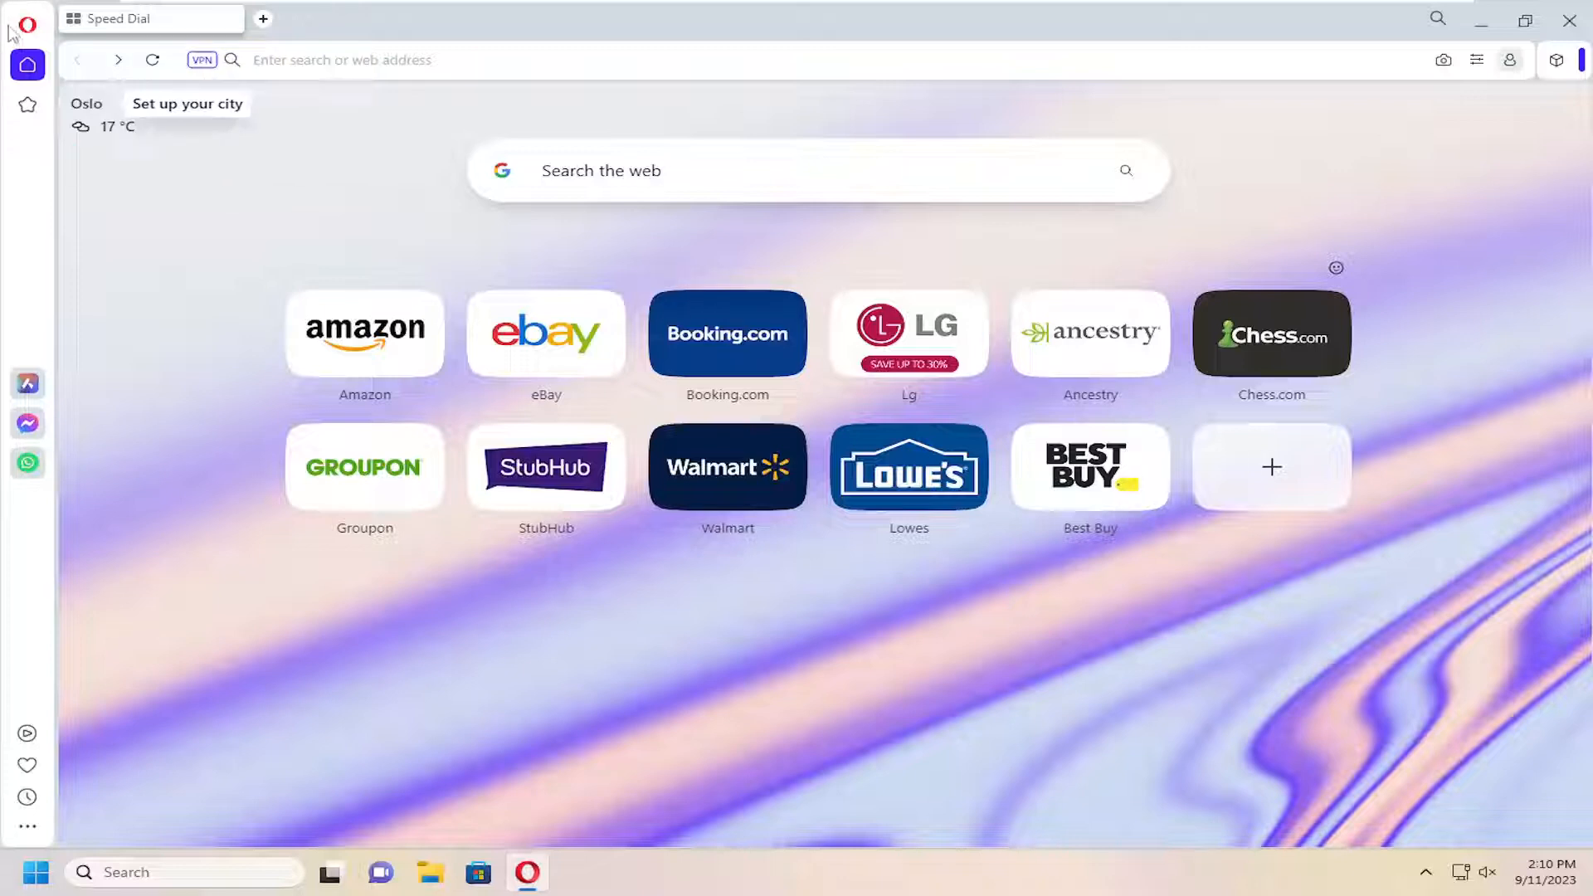
Step: Reach Opera's Settings page through the main menu, landing on the Appearance section
left_click(24, 23)
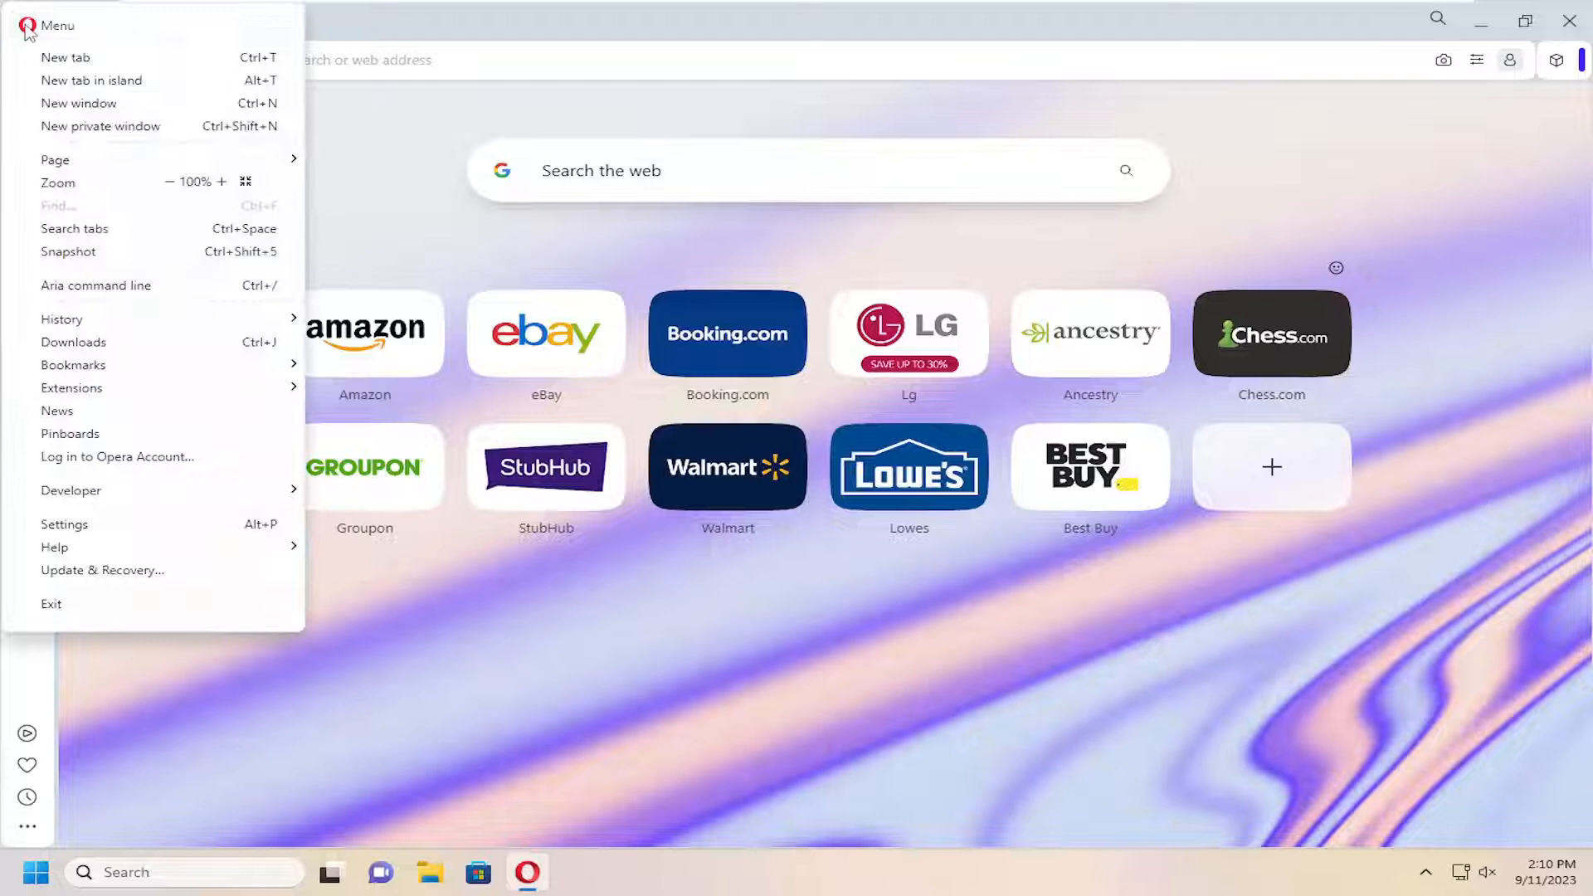
mouse_move(87, 514)
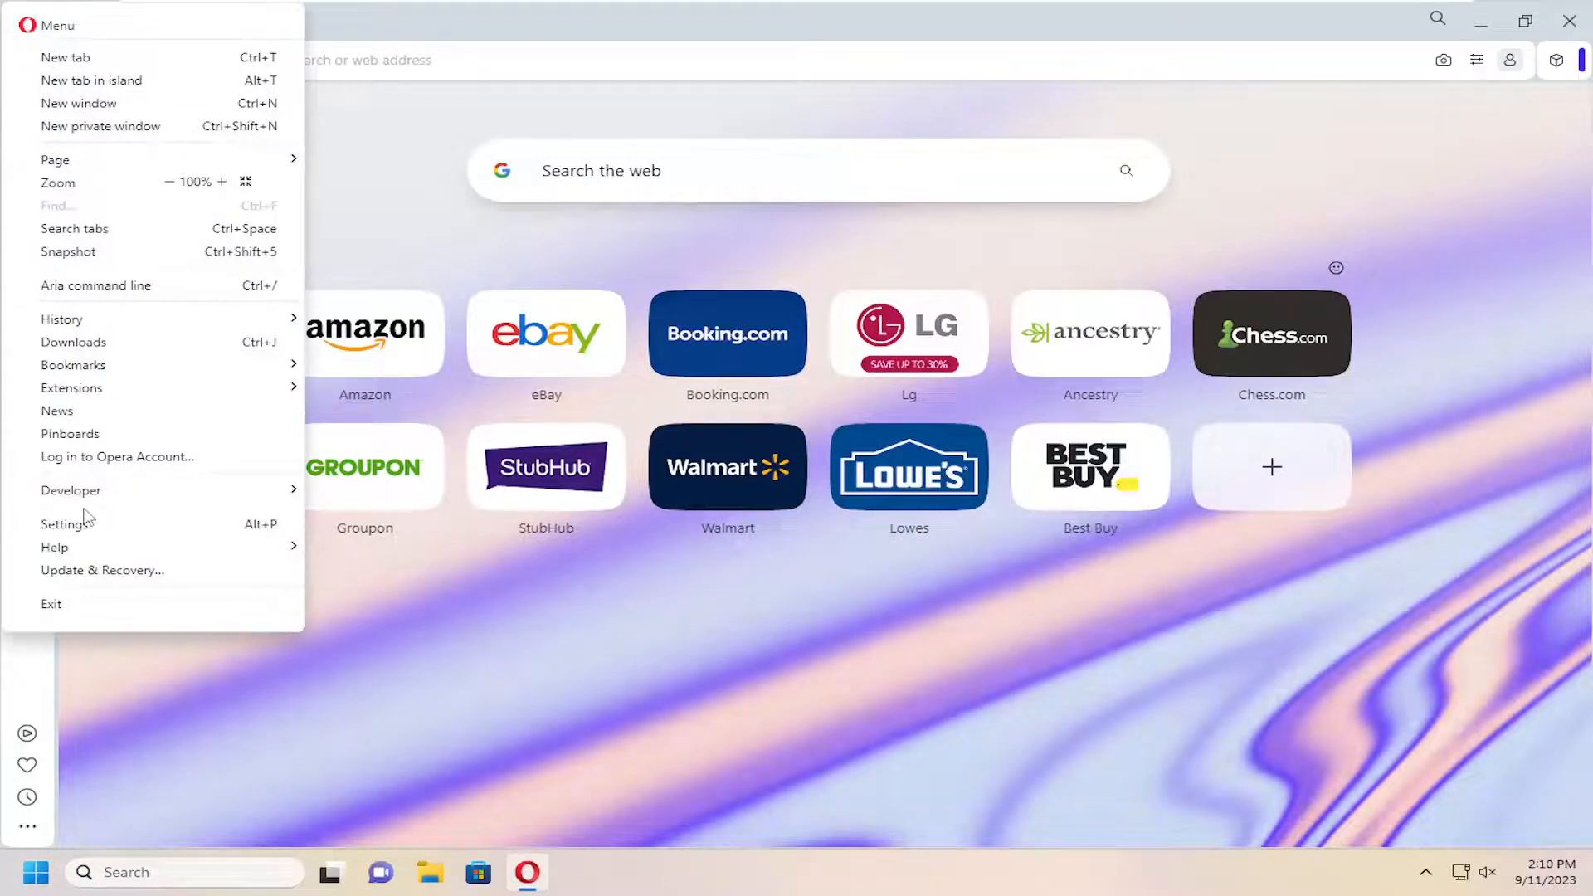
left_click(65, 523)
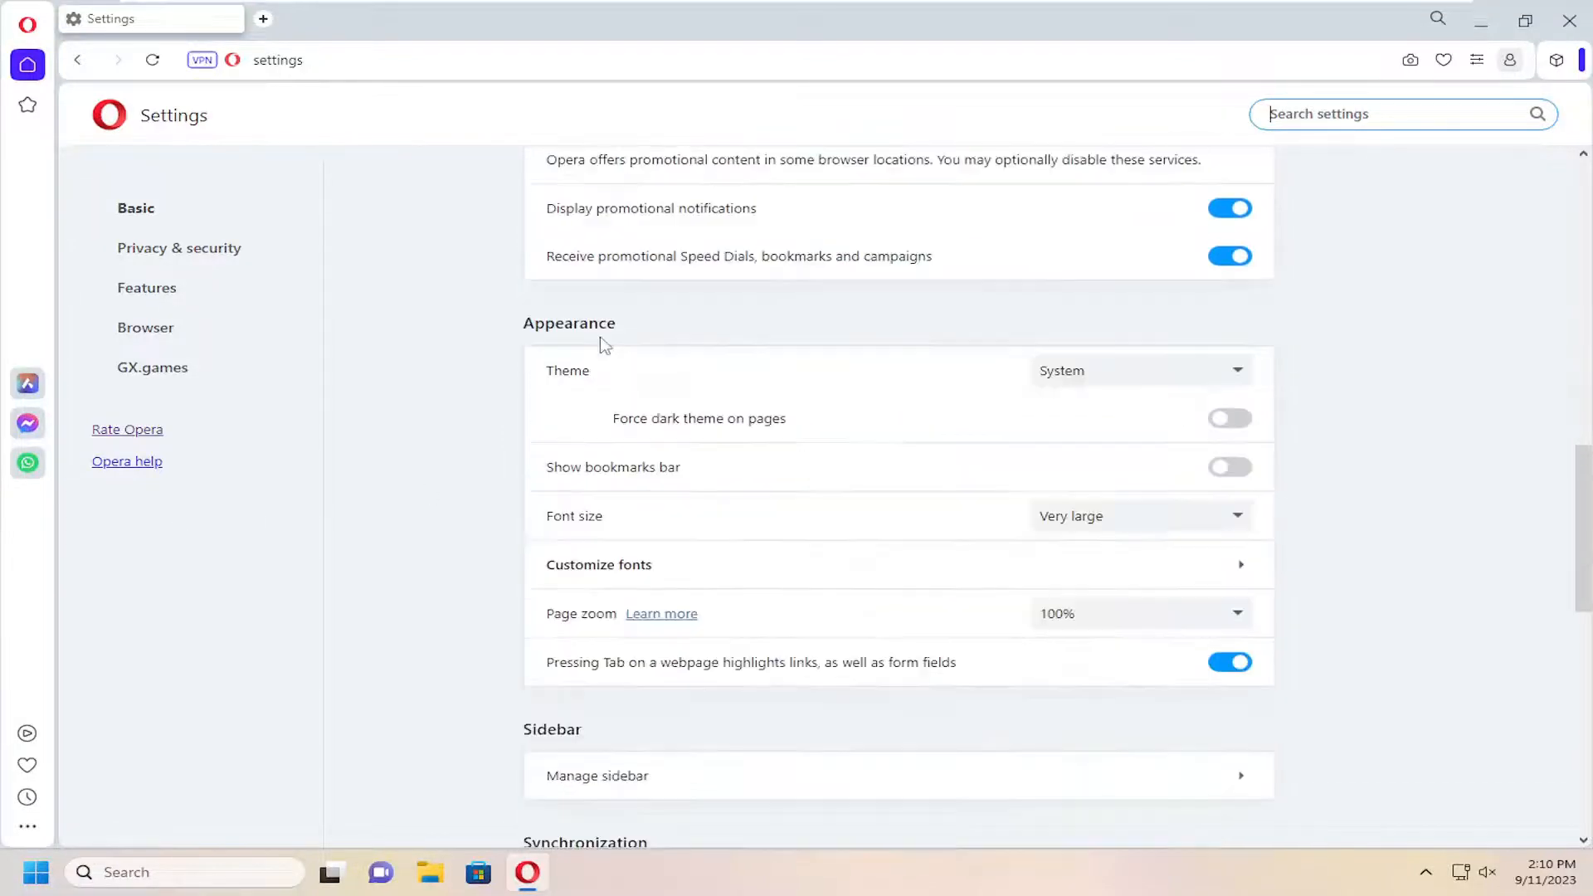
mouse_move(643, 338)
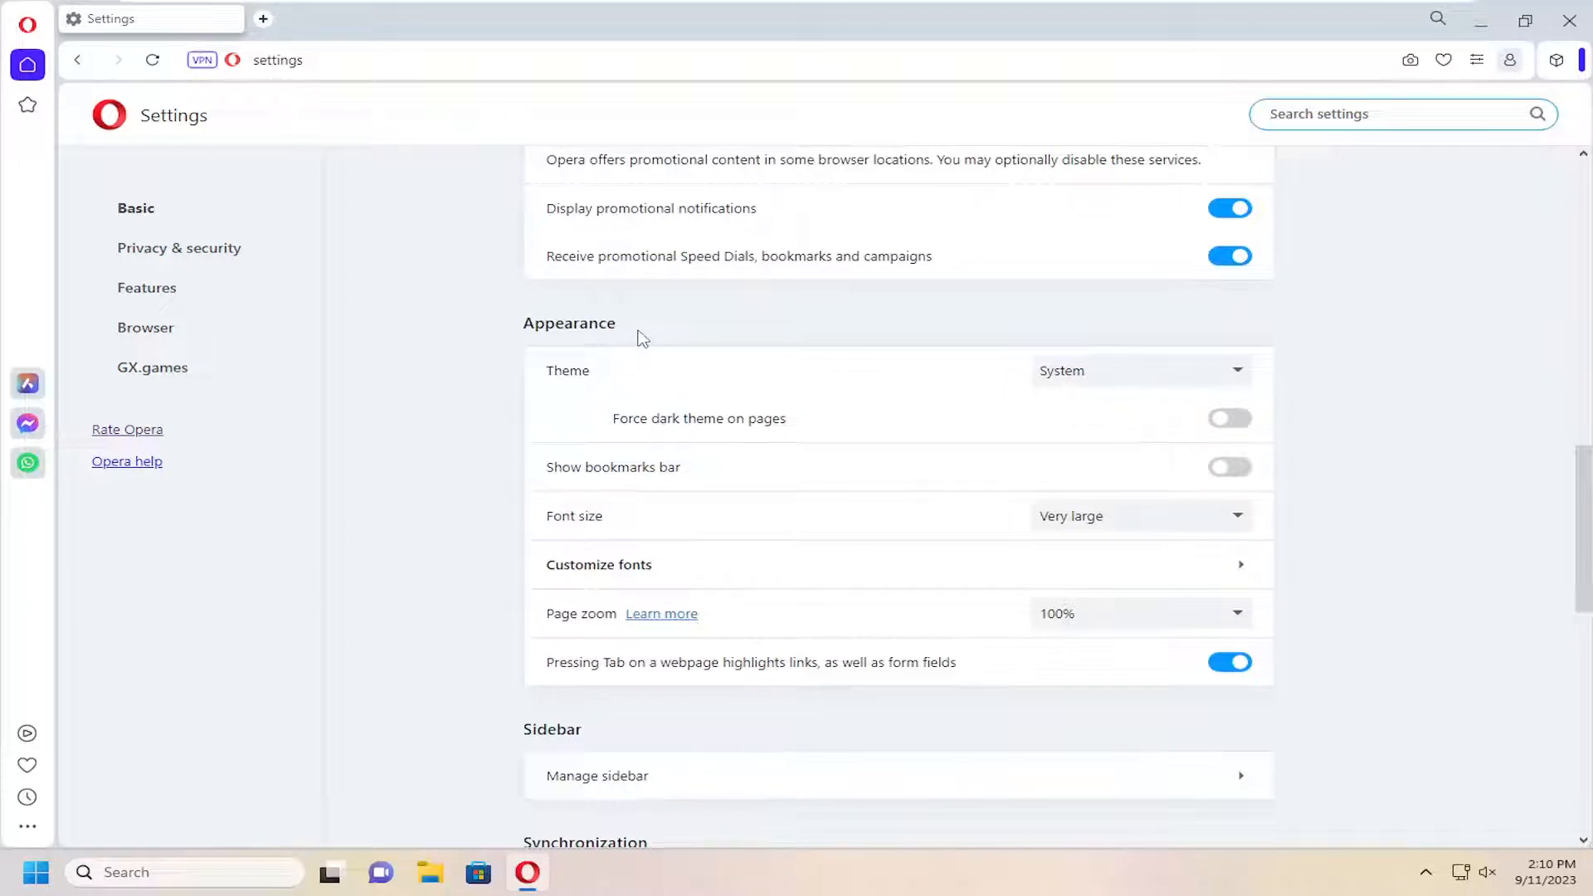
mouse_move(1259, 636)
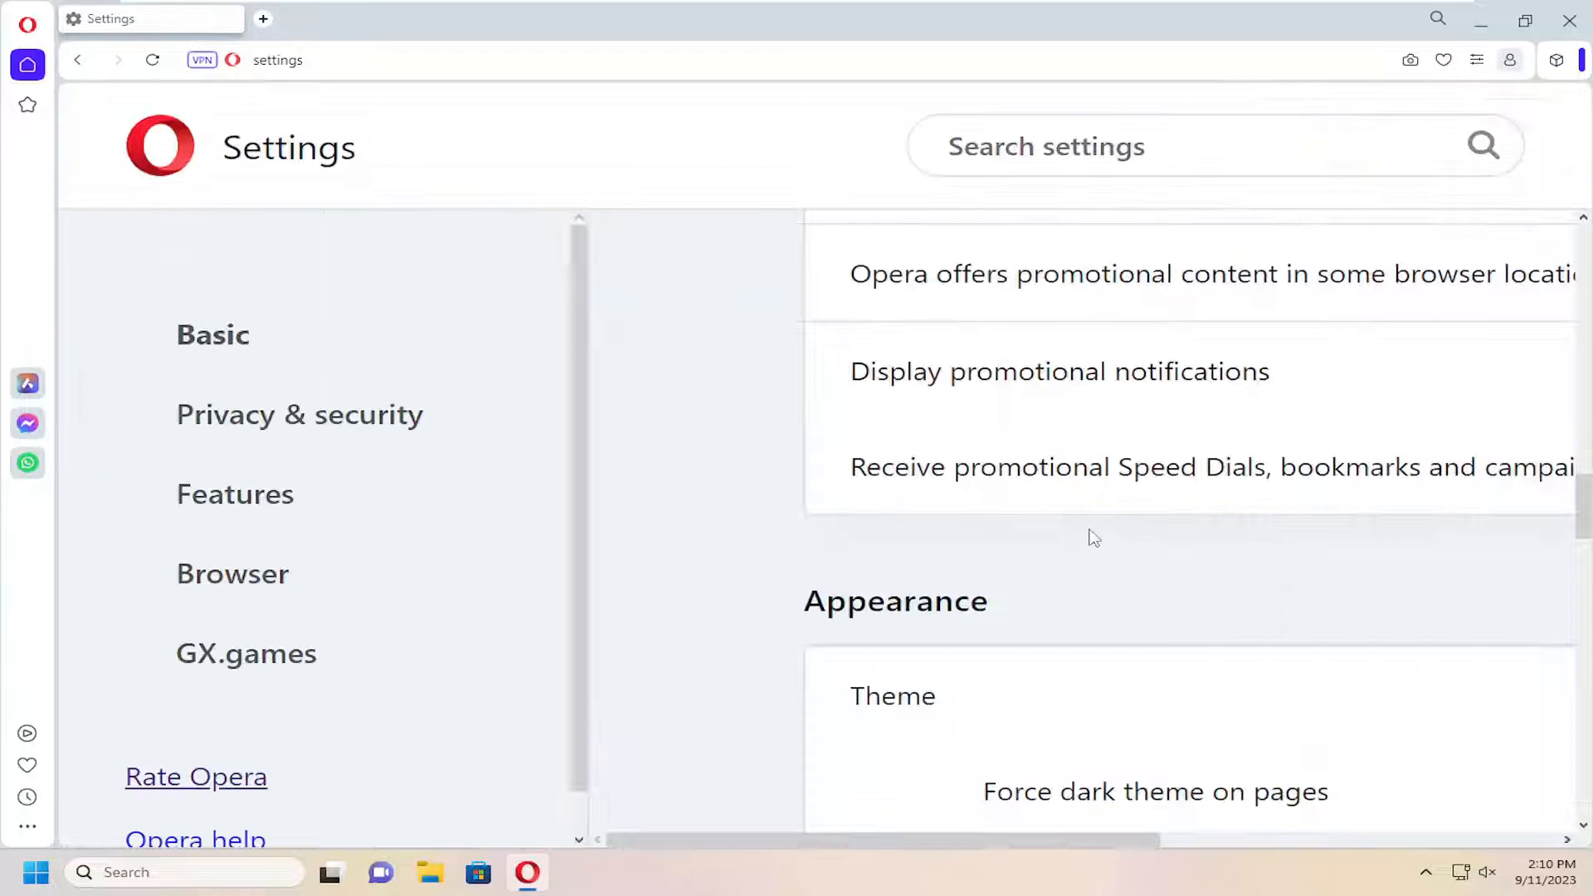
Step: Set the default Page zoom to 80% and verify smaller display in a test tab before closing it
scroll("down", 3)
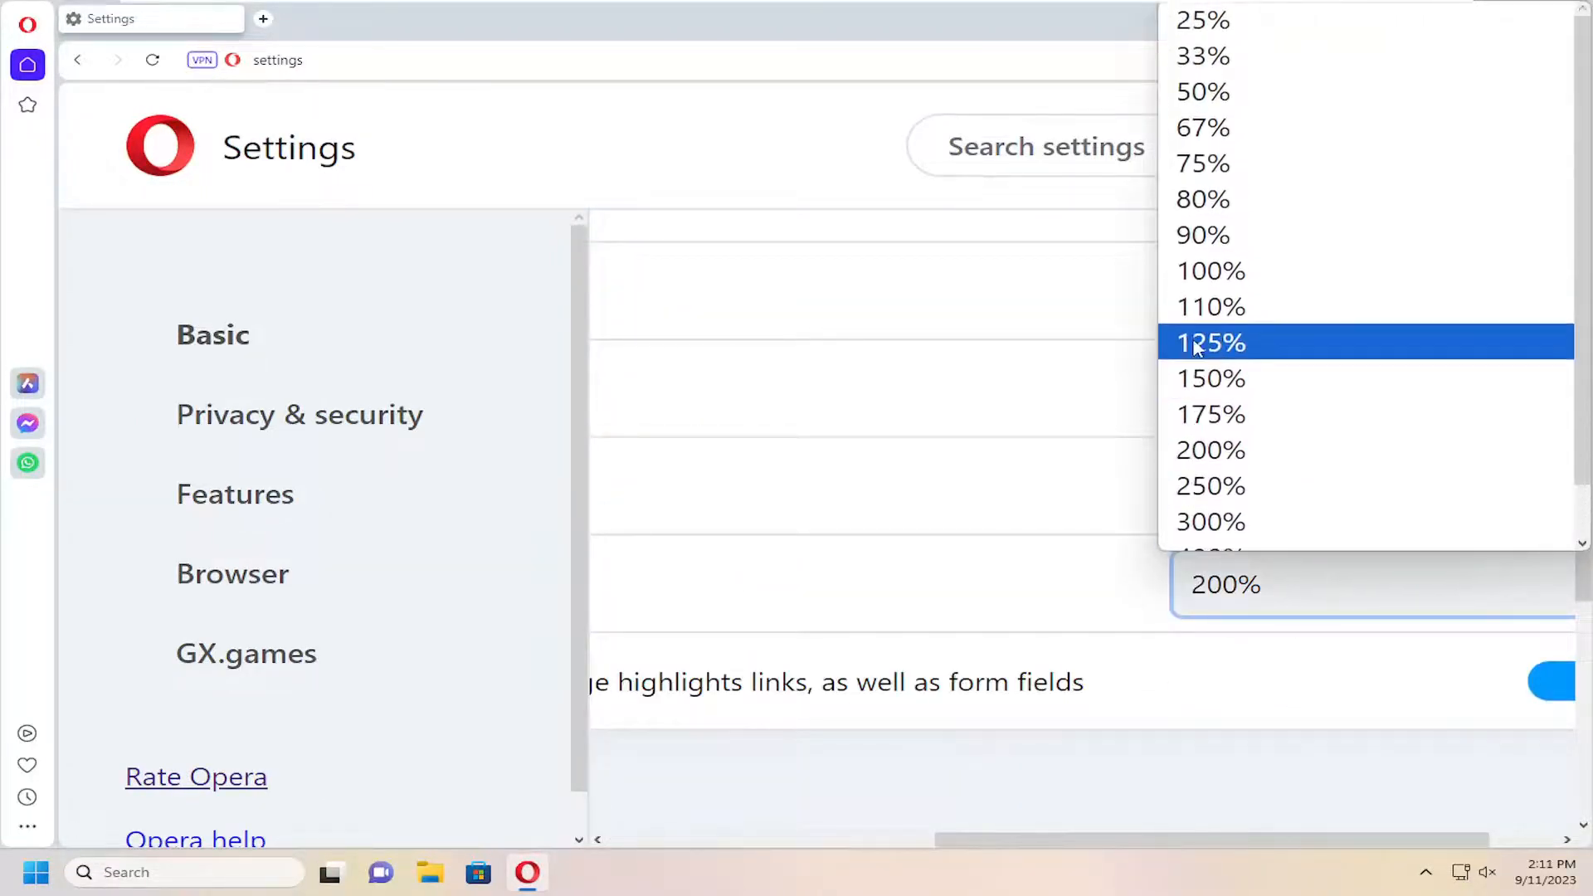
left_click(1201, 199)
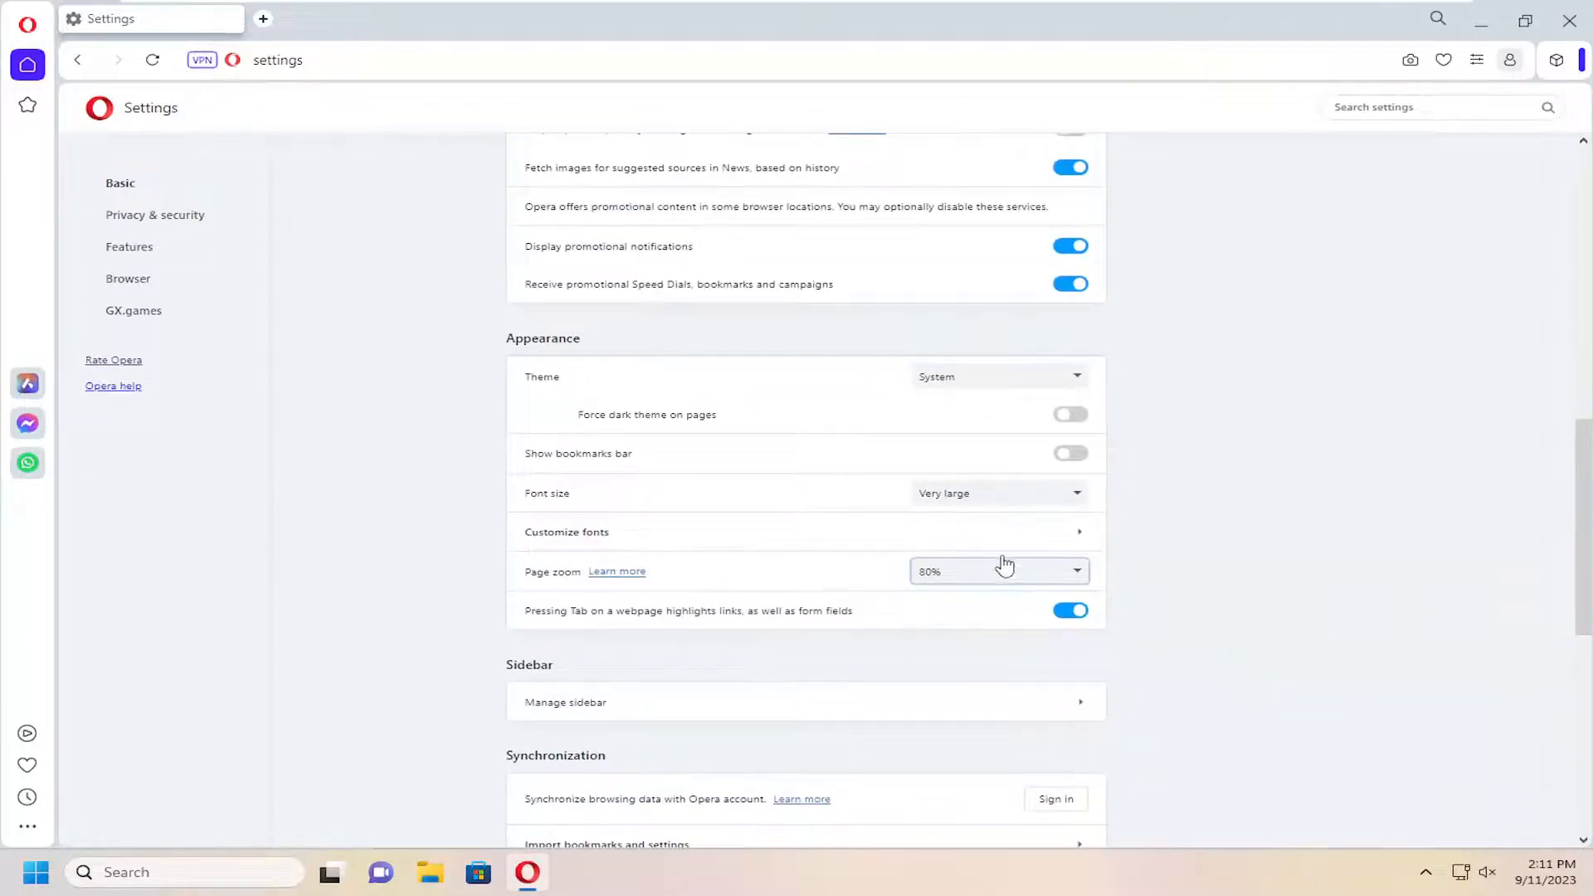
left_click(448, 18)
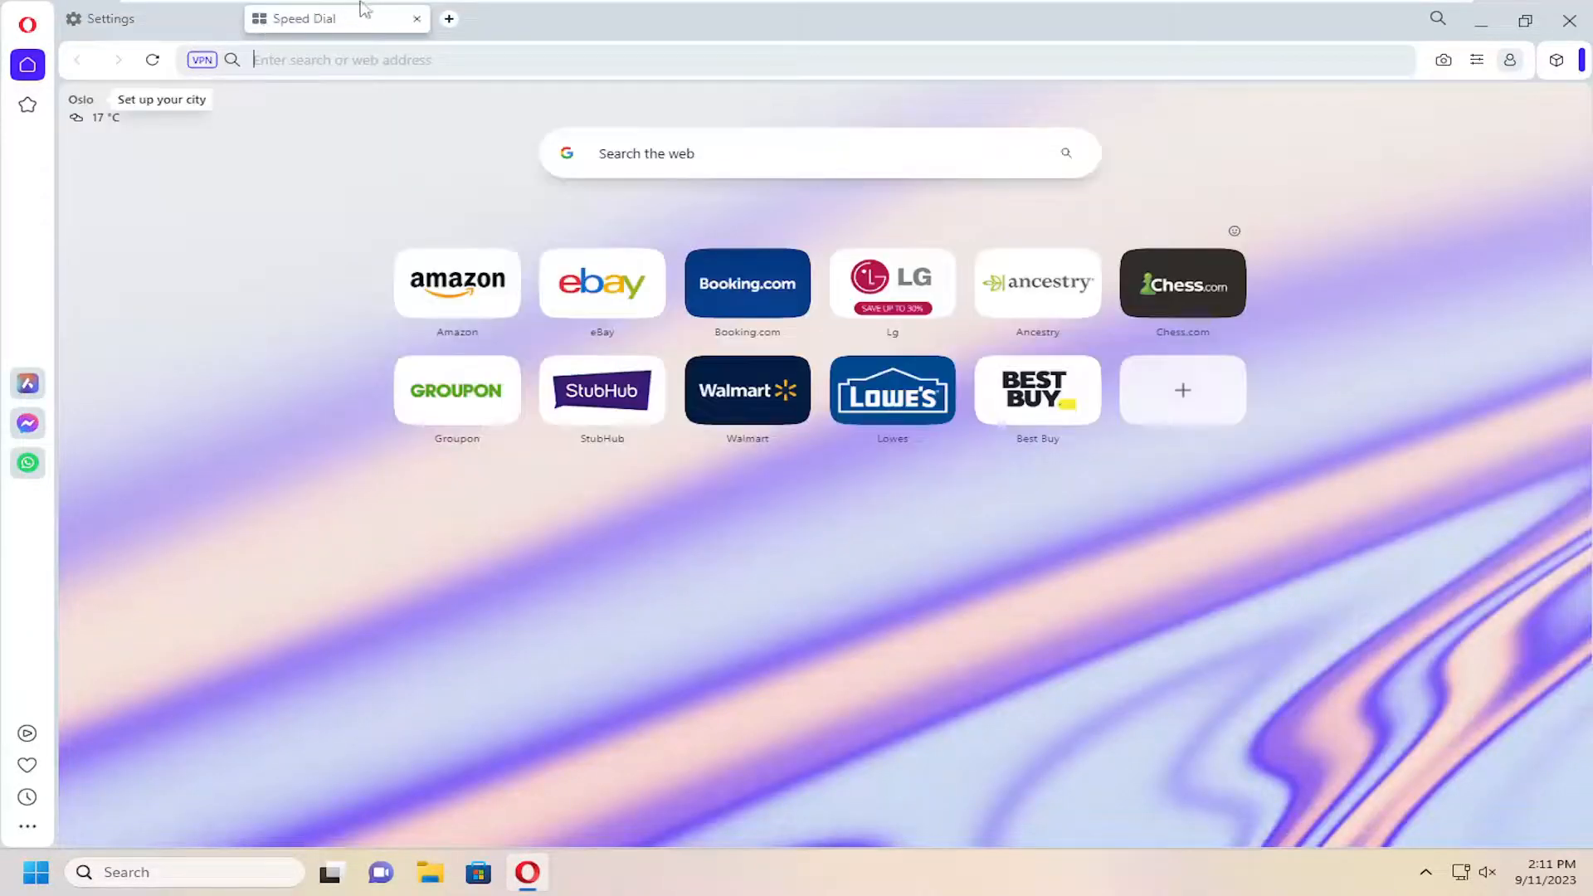
left_click(110, 18)
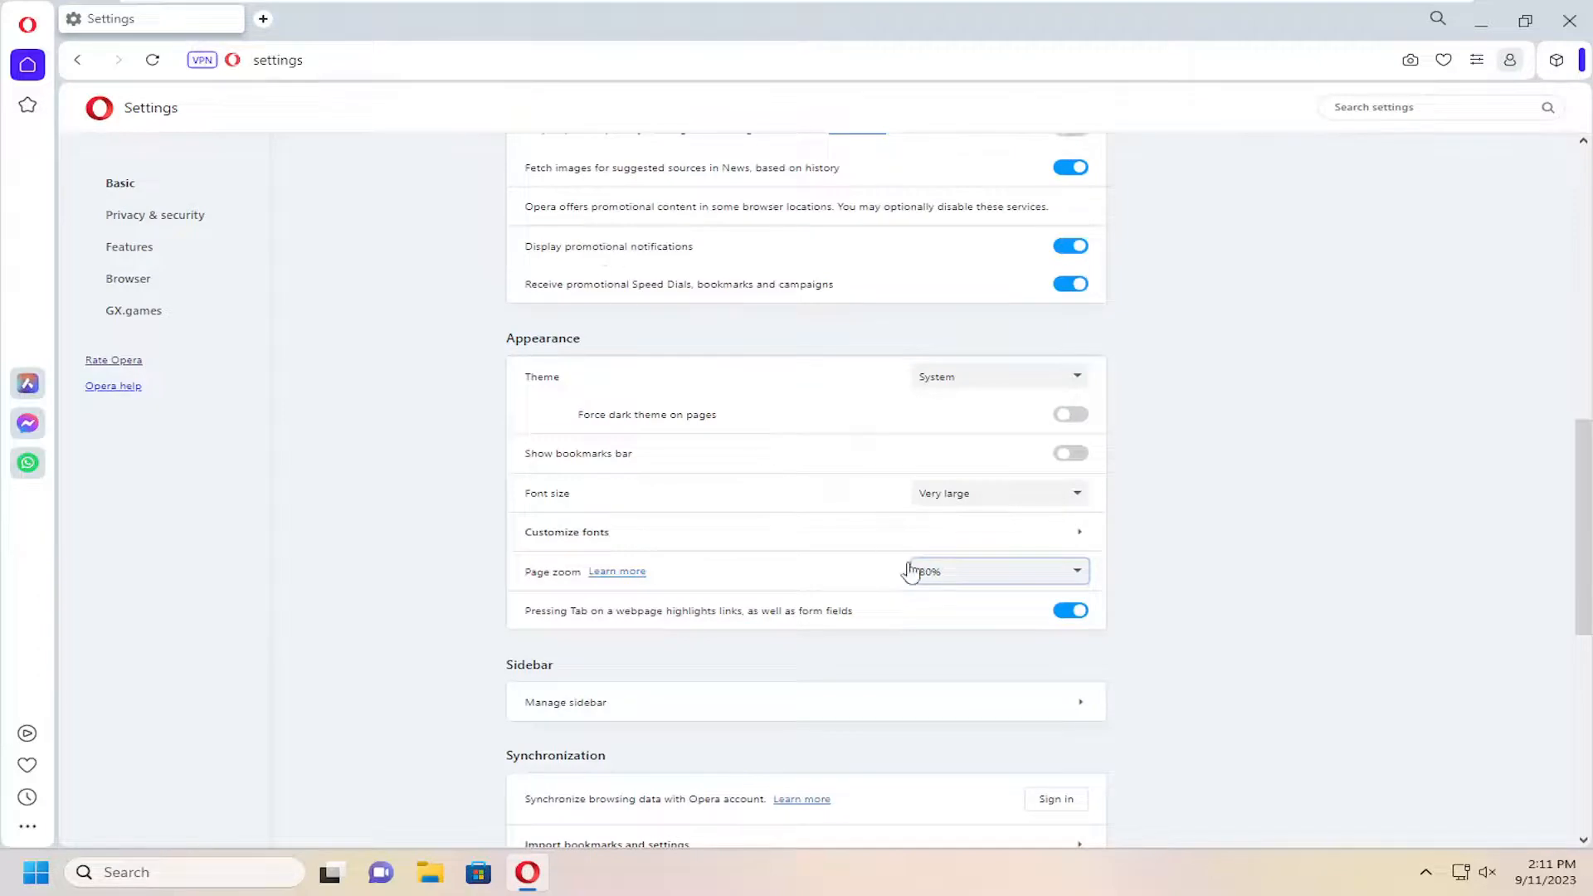